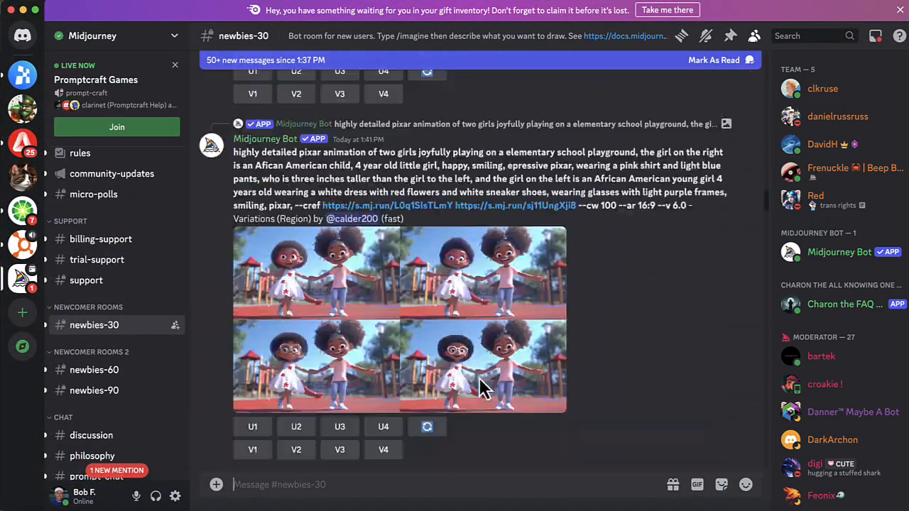
# Browse down the #newbies-30 image feed, then switch to the #newbies-60 channel
pyautogui.scroll(-3)
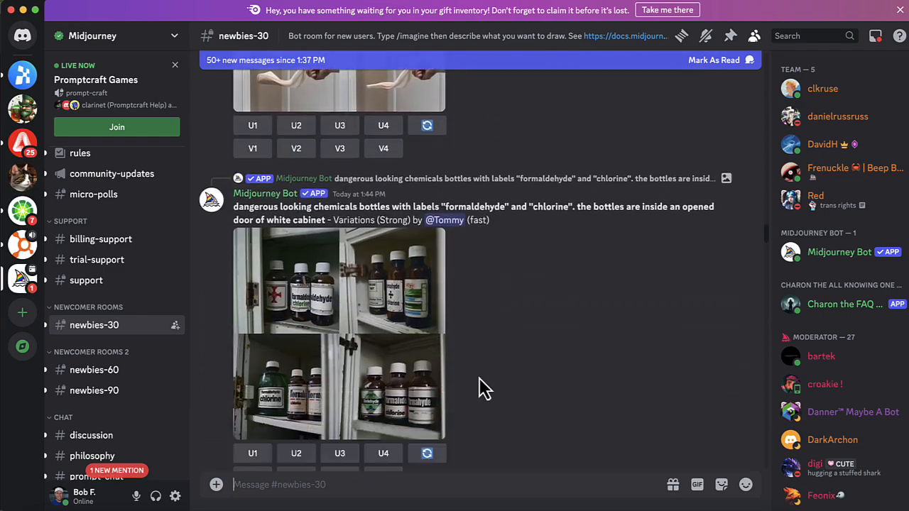
pyautogui.scroll(-3)
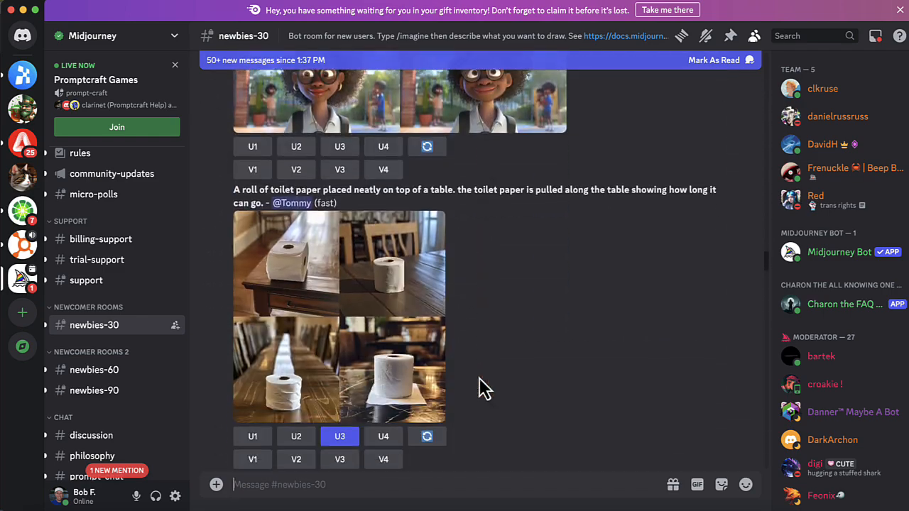
pyautogui.scroll(-3)
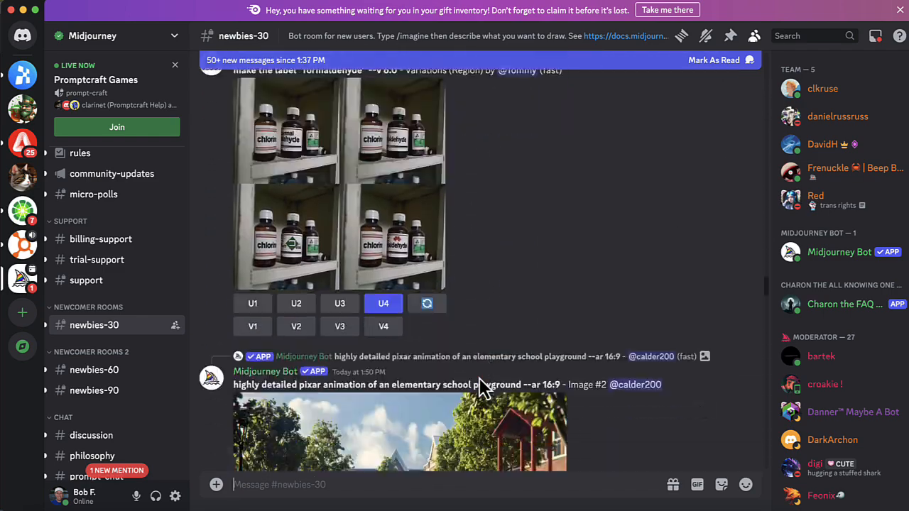
pyautogui.scroll(-3)
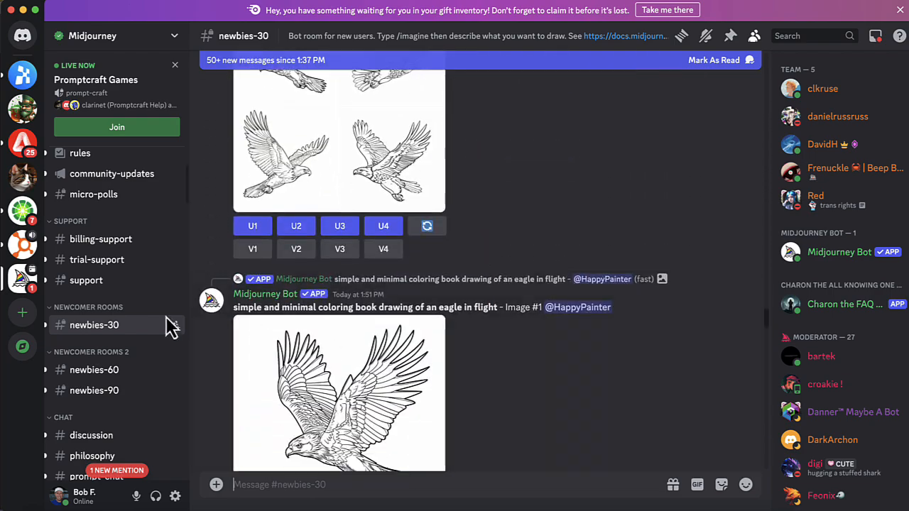
pyautogui.click(94, 369)
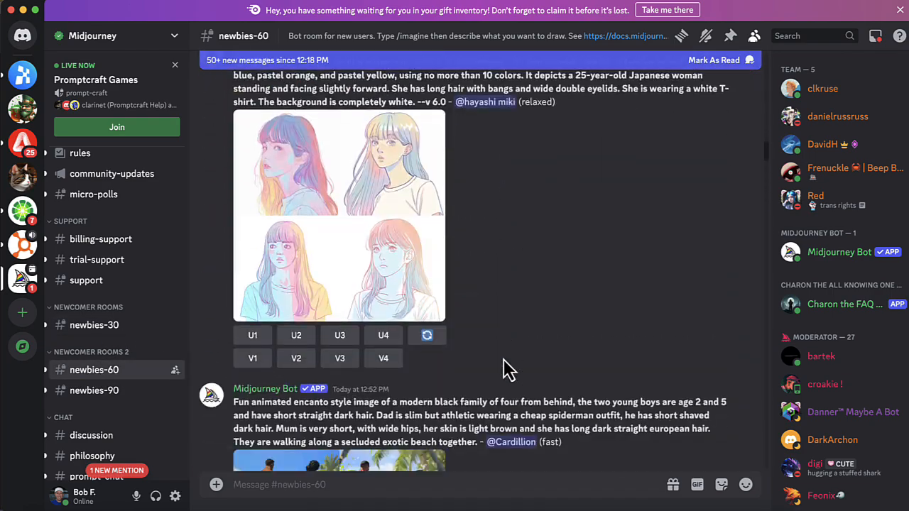
pyautogui.moveTo(22, 176)
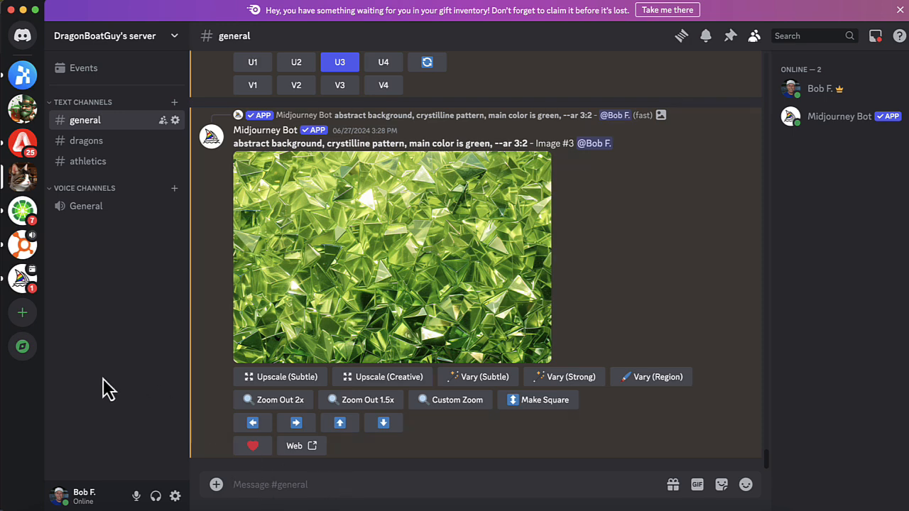
pyautogui.moveTo(216, 484)
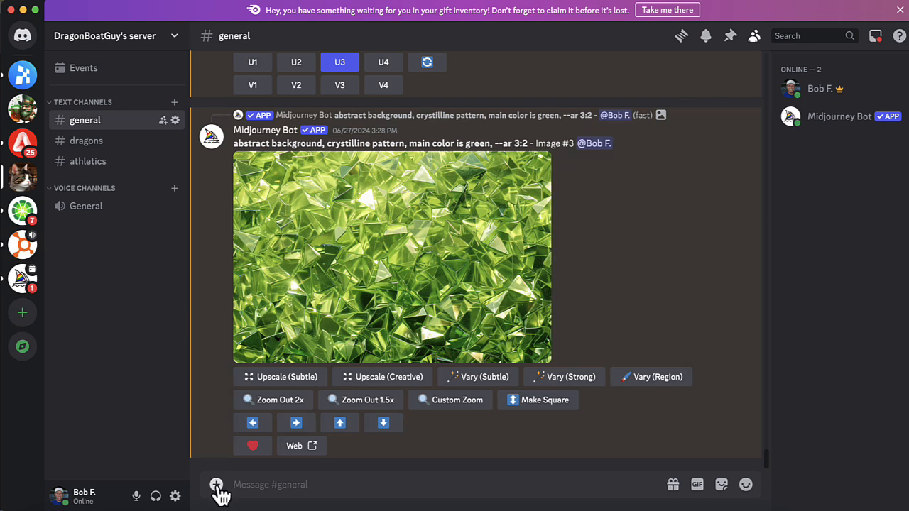
# Upload the four-kittens-in-a-basket photo to #general and bring up its context menu
pyautogui.click(216, 485)
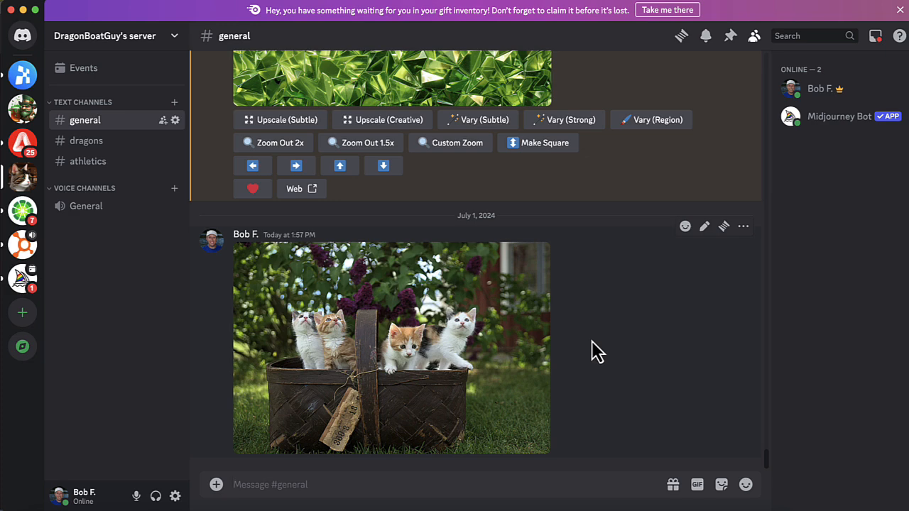
pyautogui.moveTo(453, 328)
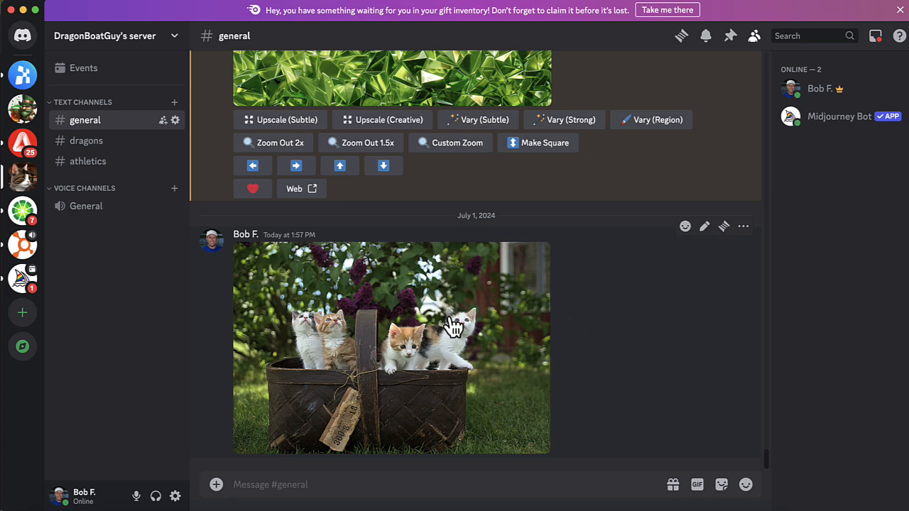
pyautogui.rightClick(455, 327)
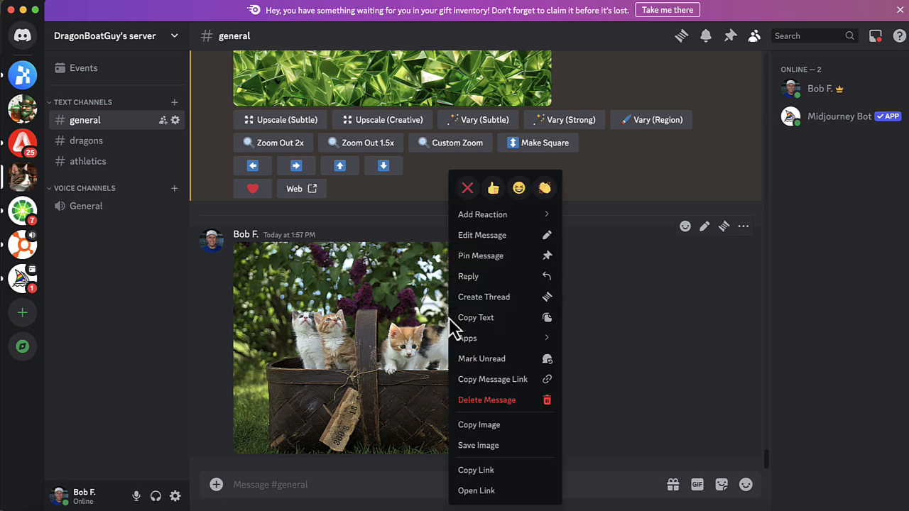
pyautogui.moveTo(505, 401)
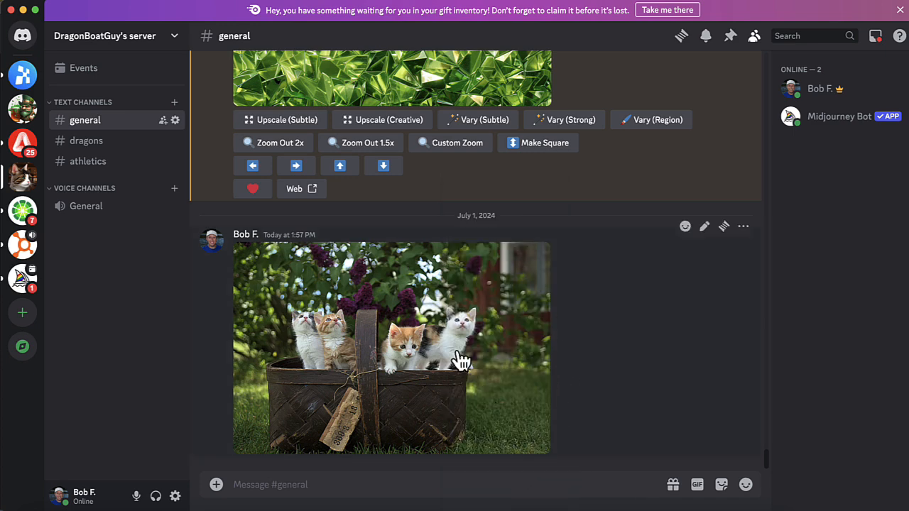
pyautogui.moveTo(652, 341)
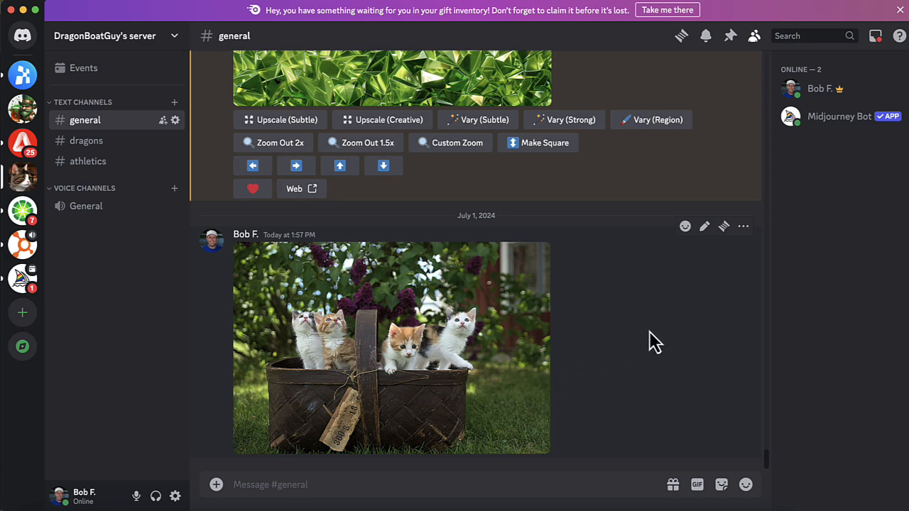
# Send /imagine with the image link and 'leave the image as is but add more background around the main subject.'
pyautogui.write('/imagine')
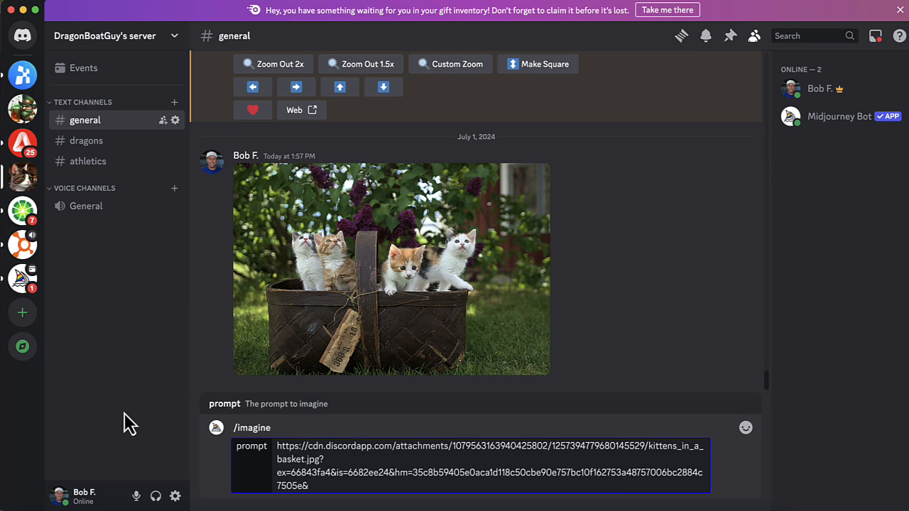
pyautogui.write('leave the image as is but add more background around the main subject.')
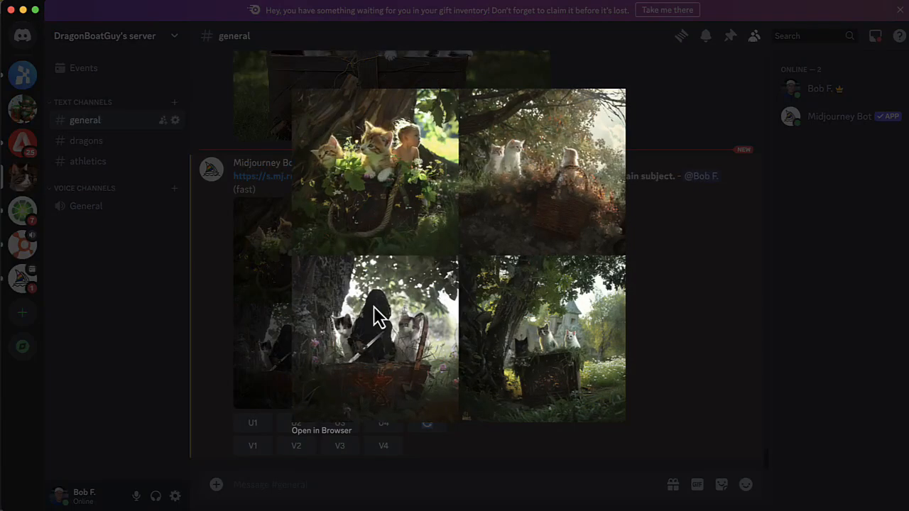
pyautogui.moveTo(228, 341)
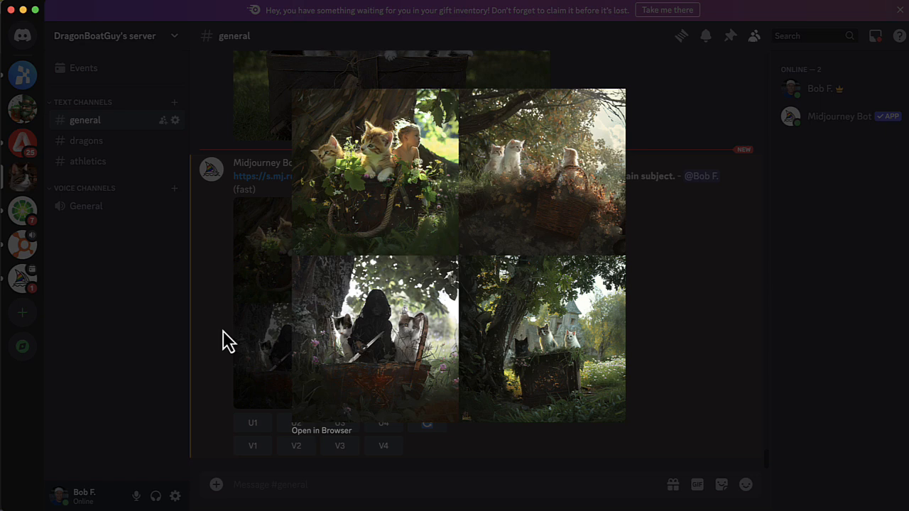
pyautogui.moveTo(159, 334)
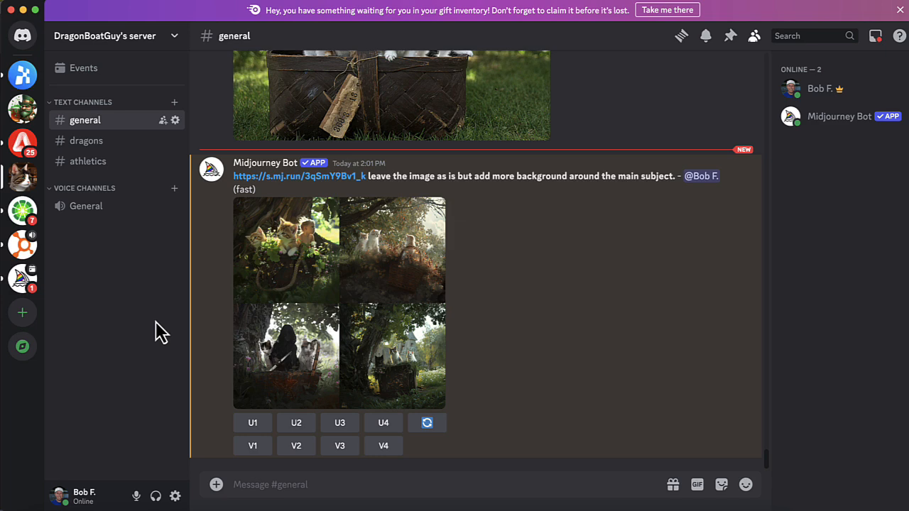
pyautogui.moveTo(267, 472)
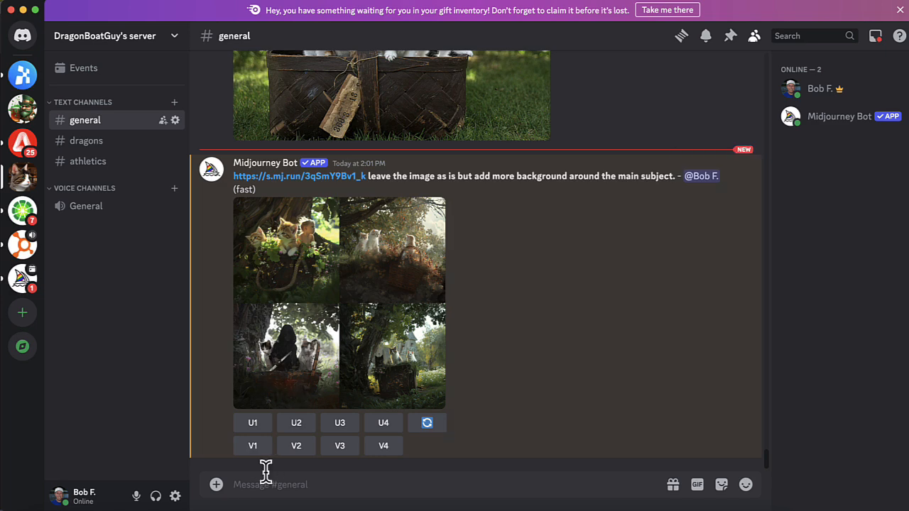
pyautogui.moveTo(134, 397)
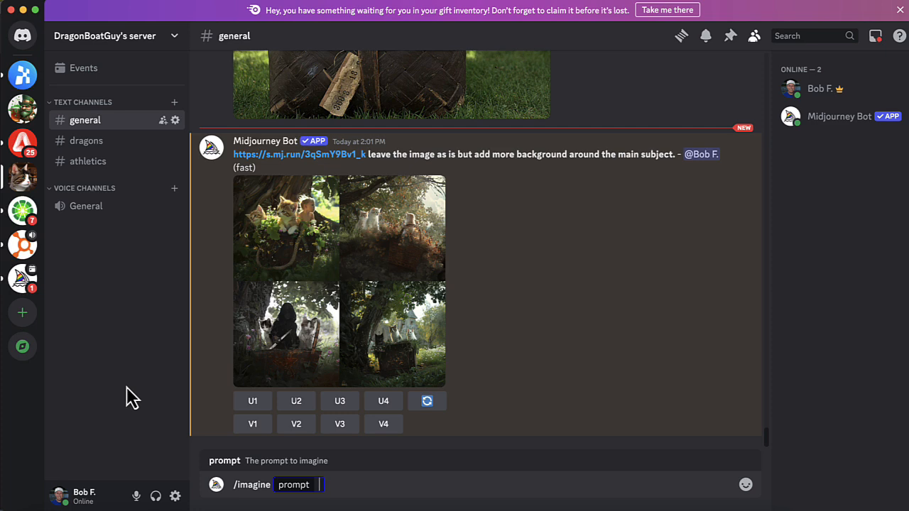
# Send /imagine 'Old fashioned wooden basket with 4 white and orange kittens in it... on grass --ar 3:2'
pyautogui.write('Old fashioned wooden basket with 4 white and orange kittens in it. The basket is on green grass and there are trees in the background --ar 3:2')
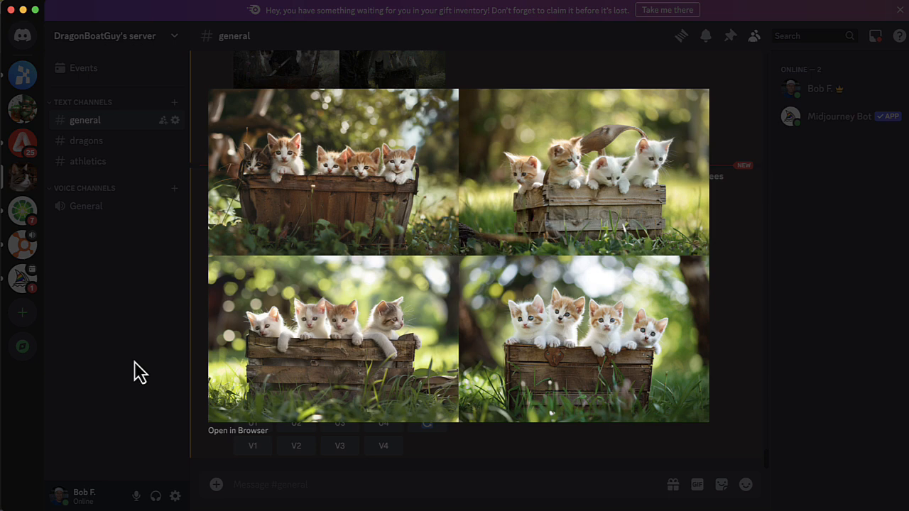
pyautogui.moveTo(372, 299)
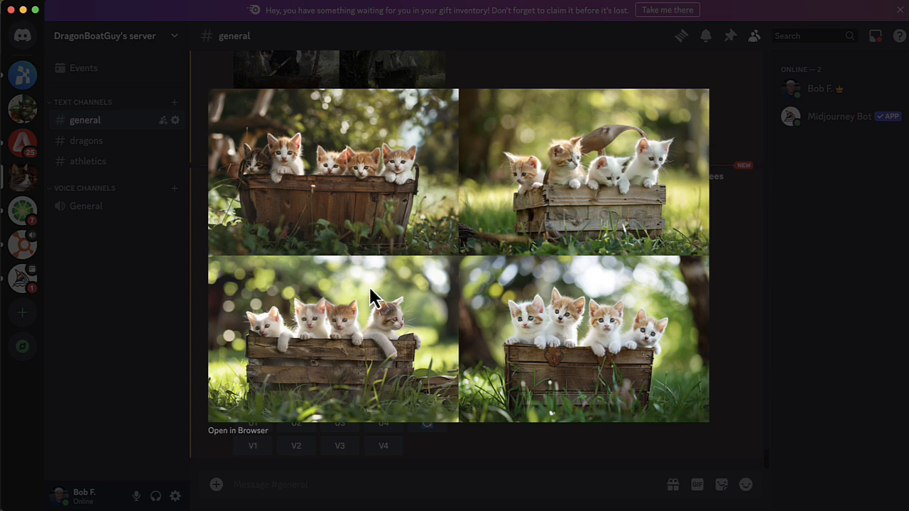
pyautogui.moveTo(352, 381)
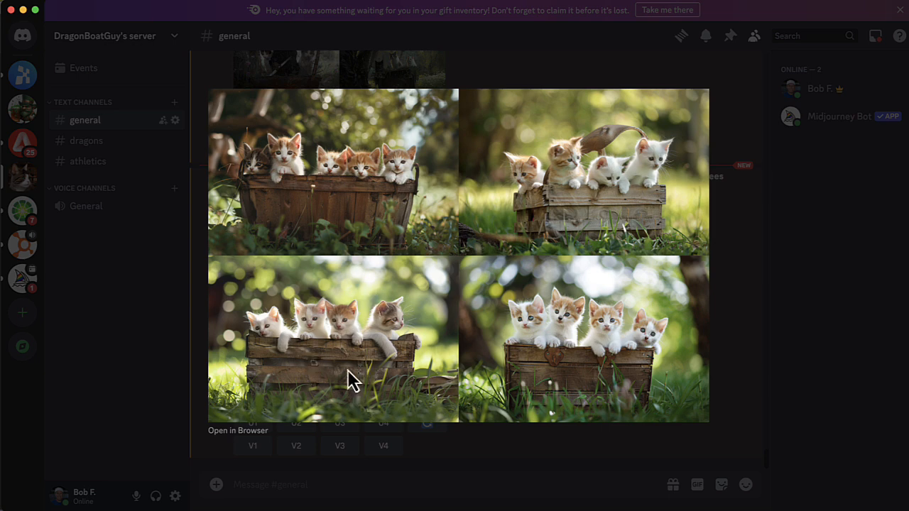
pyautogui.moveTo(119, 367)
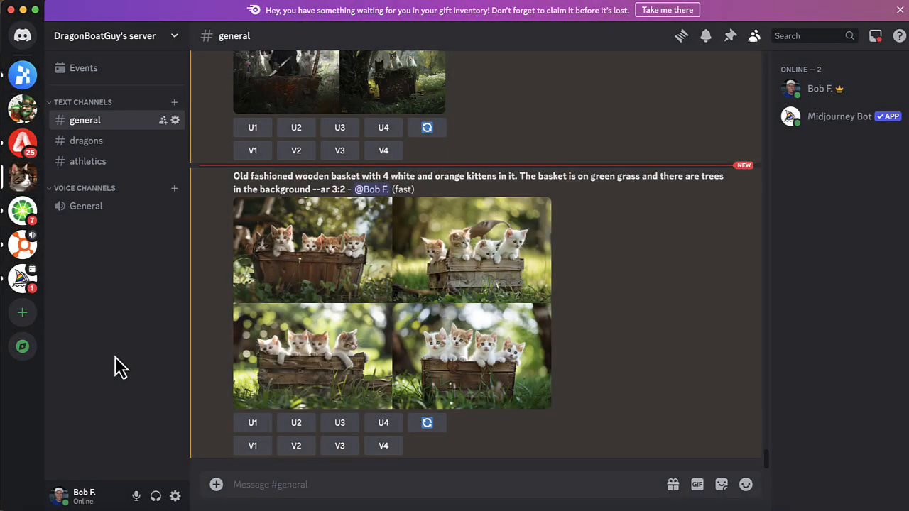
pyautogui.moveTo(219, 412)
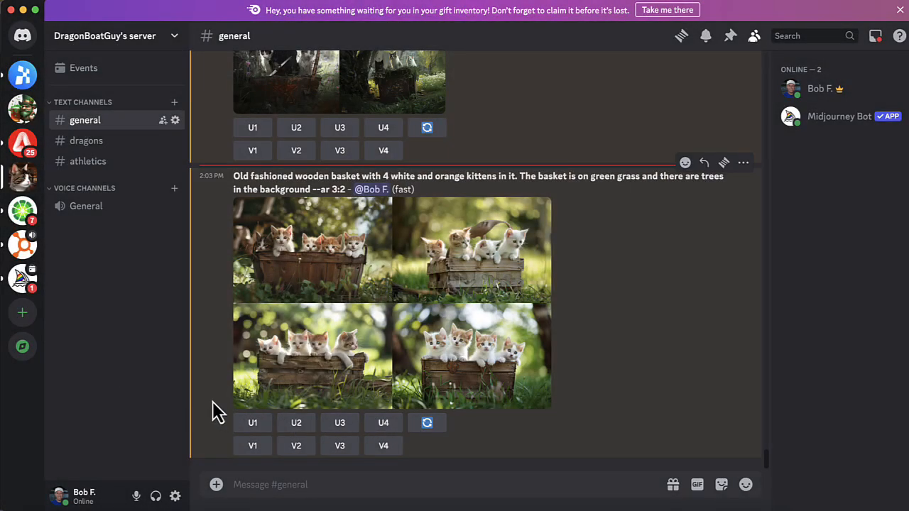
pyautogui.moveTo(320, 366)
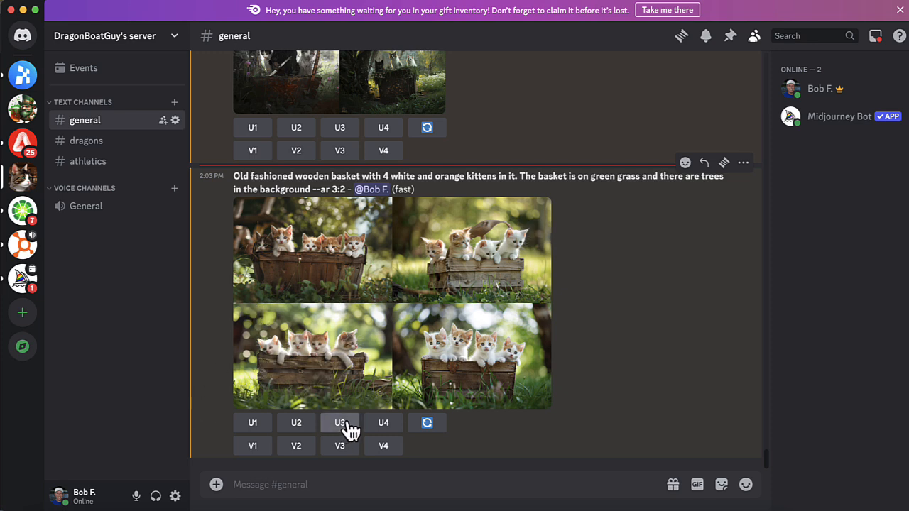
# Upscale variation 3 with U3 and bring up the upscaled image's context menu
pyautogui.click(340, 424)
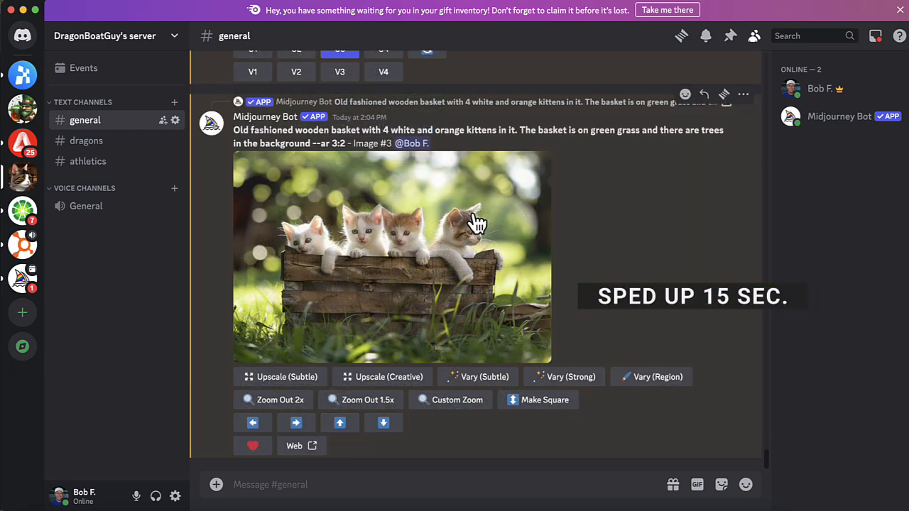
pyautogui.rightClick(476, 225)
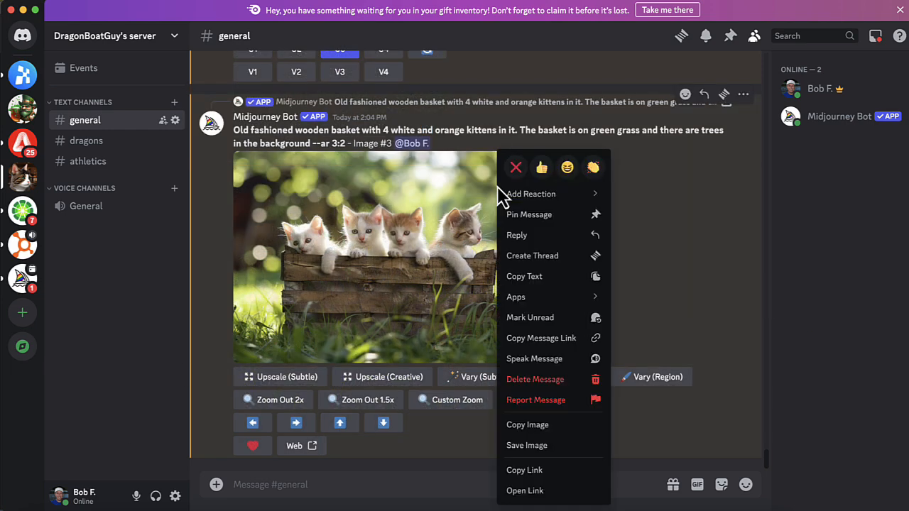
pyautogui.moveTo(552, 445)
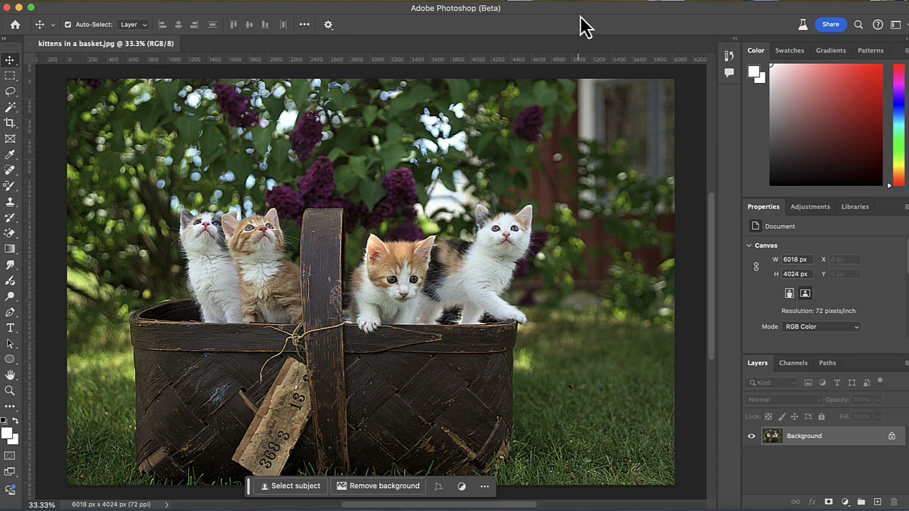
pyautogui.moveTo(831, 438)
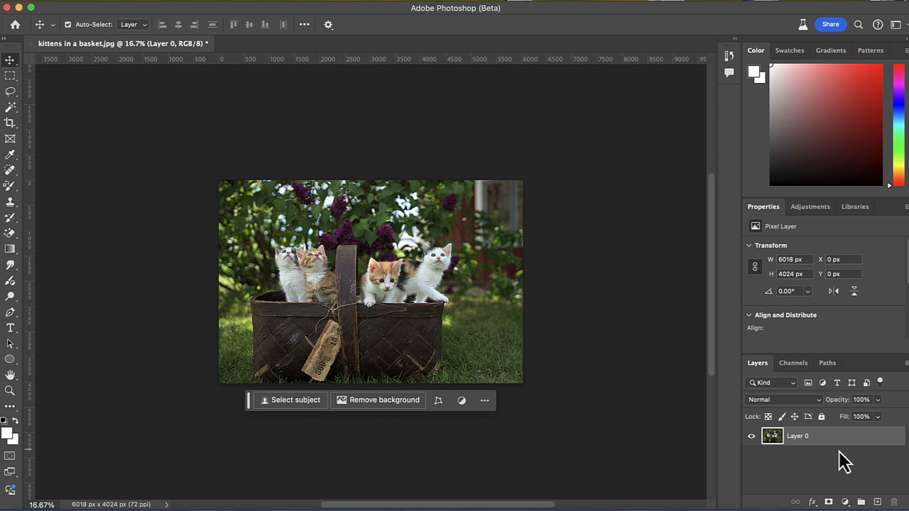
# Switch to the Crop tool (C) on the kittens photo to begin enlarging the canvas
pyautogui.press('c')
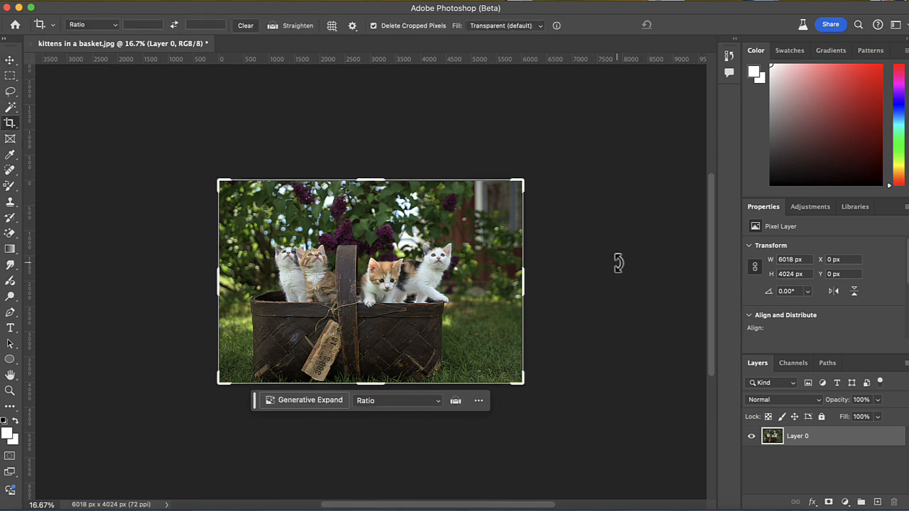
pyautogui.moveTo(523, 252)
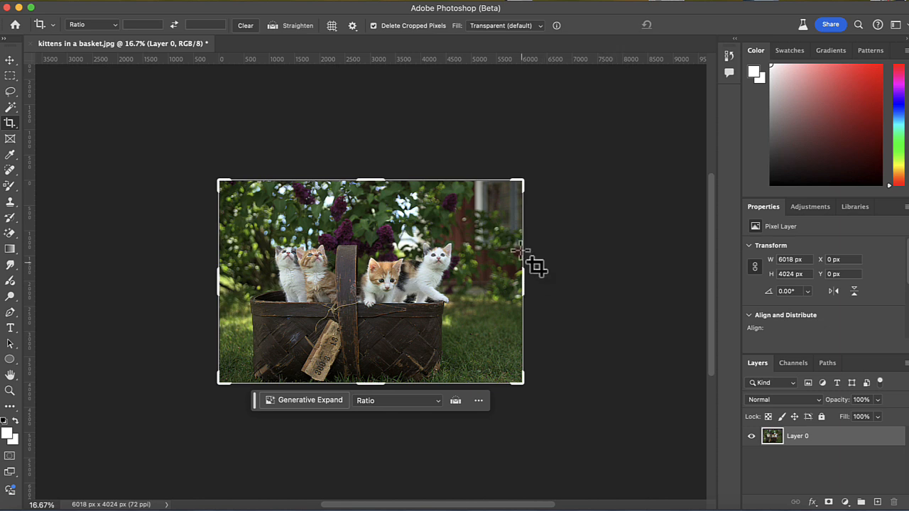
pyautogui.moveTo(224, 267)
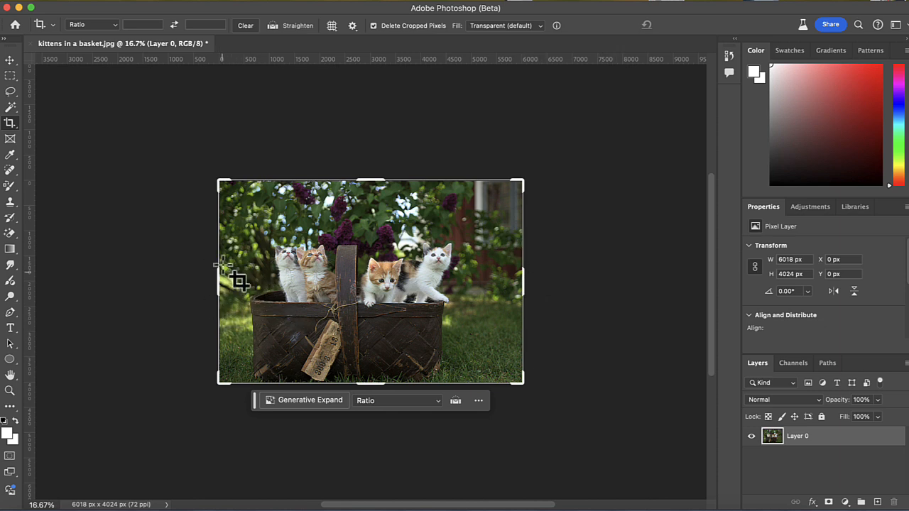
pyautogui.moveTo(557, 296)
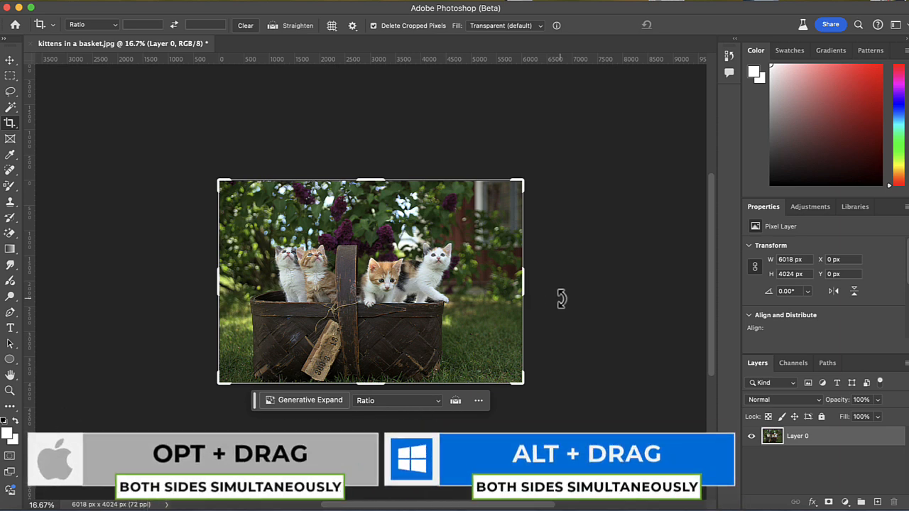
pyautogui.moveTo(522, 284)
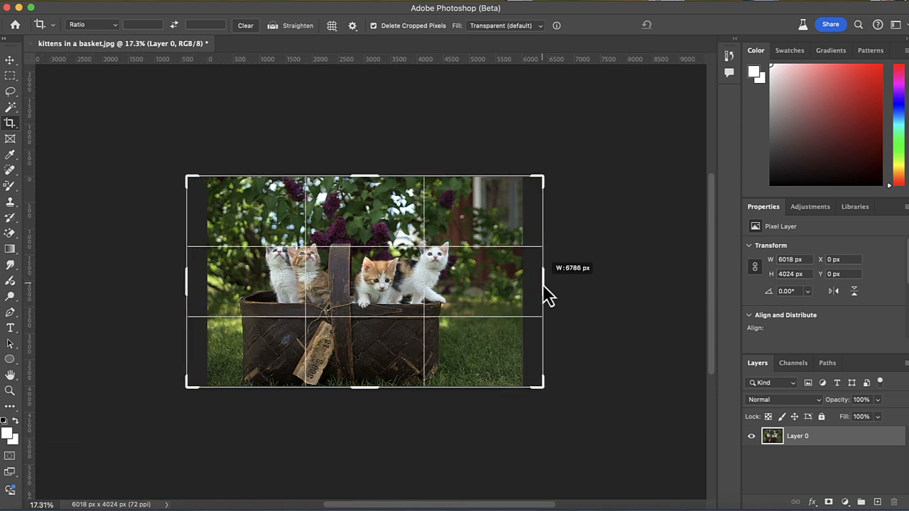
# Drag the crop handles to widen both sides equally and add empty space above the photo
pyautogui.moveTo(545, 282); pyautogui.dragTo(566, 291)
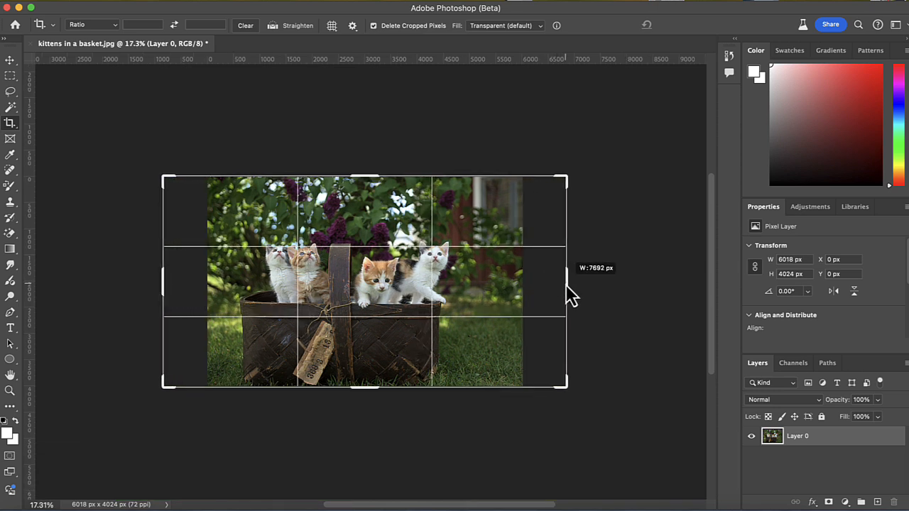
pyautogui.moveTo(567, 281); pyautogui.dragTo(567, 284)
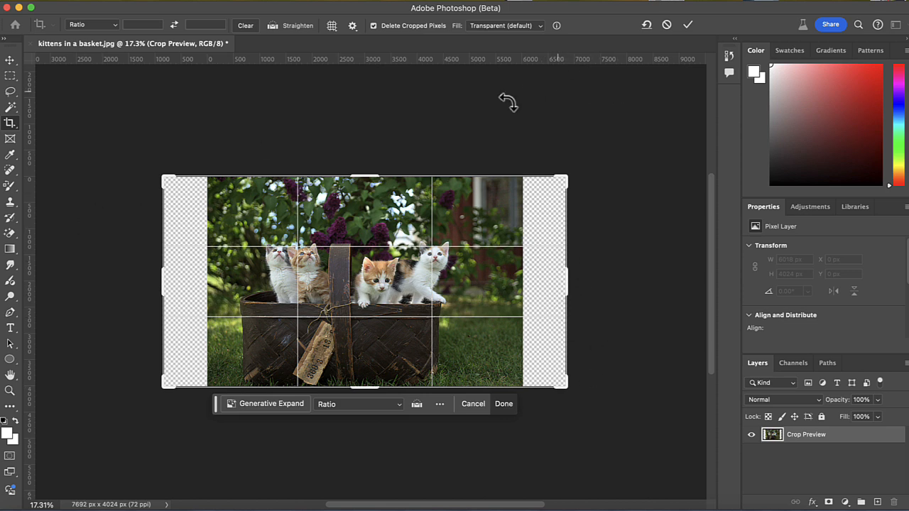
pyautogui.moveTo(364, 177); pyautogui.dragTo(368, 168)
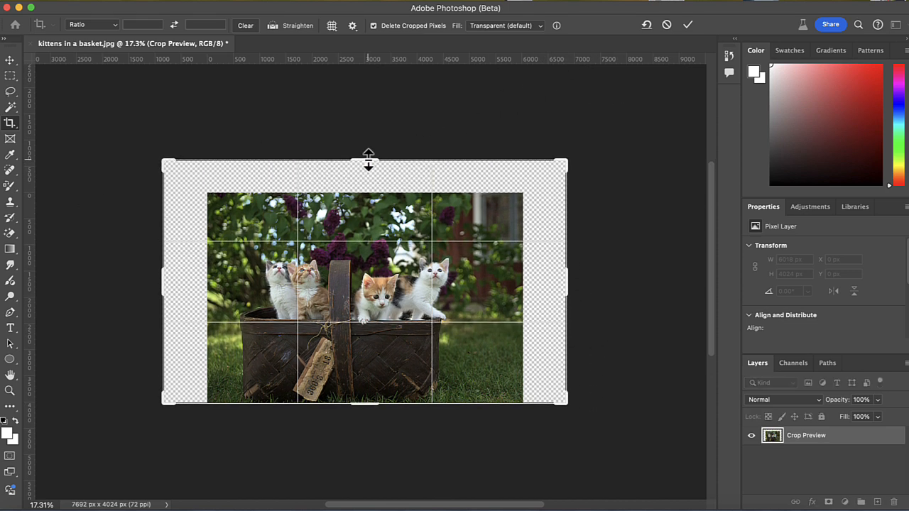
pyautogui.moveTo(630, 288)
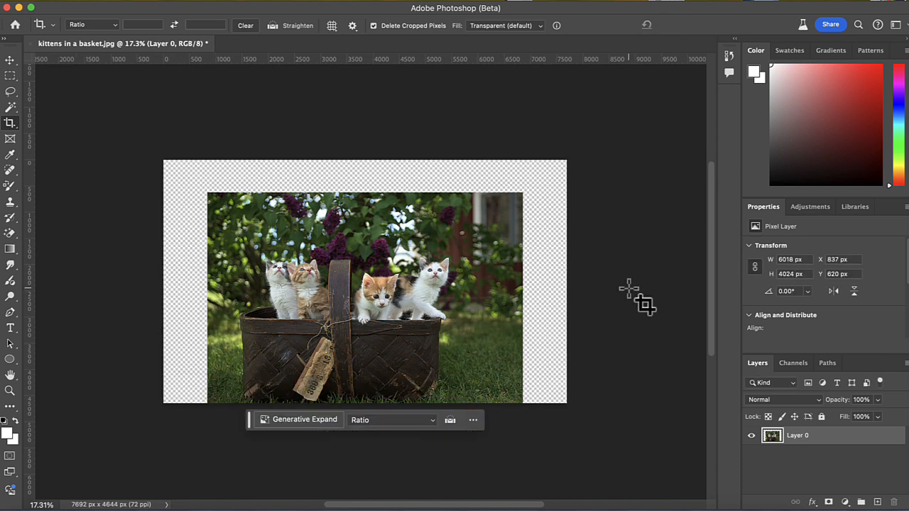
pyautogui.moveTo(632, 298)
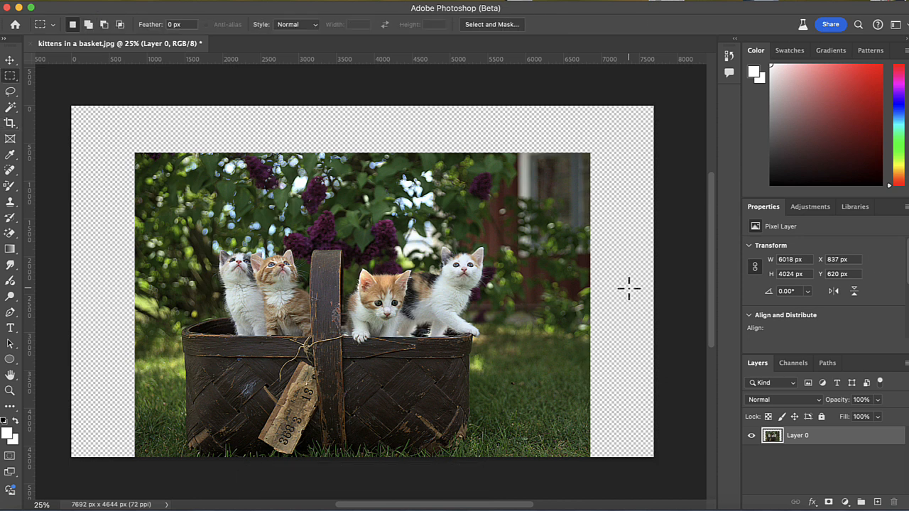
# With the Rectangular Marquee (M), select a rectangle just inside the photo's edges
pyautogui.press('m')
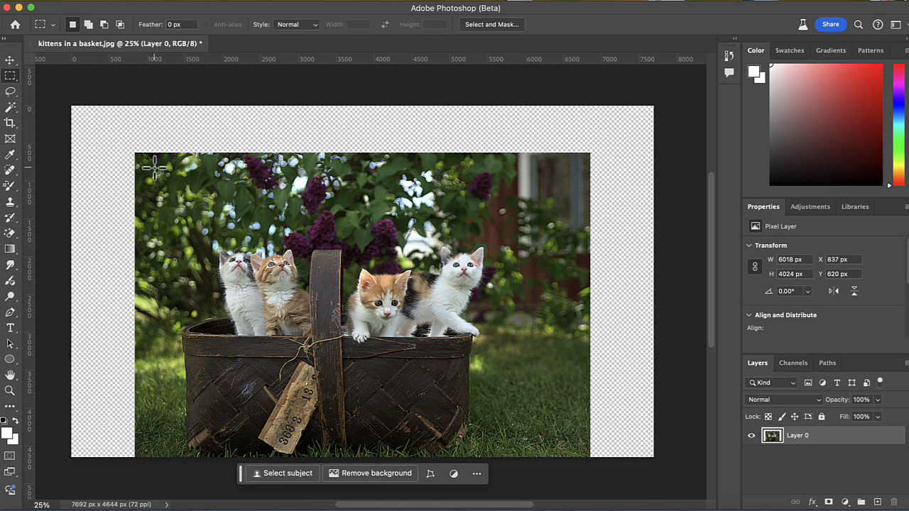
pyautogui.moveTo(154, 167); pyautogui.dragTo(286, 261)
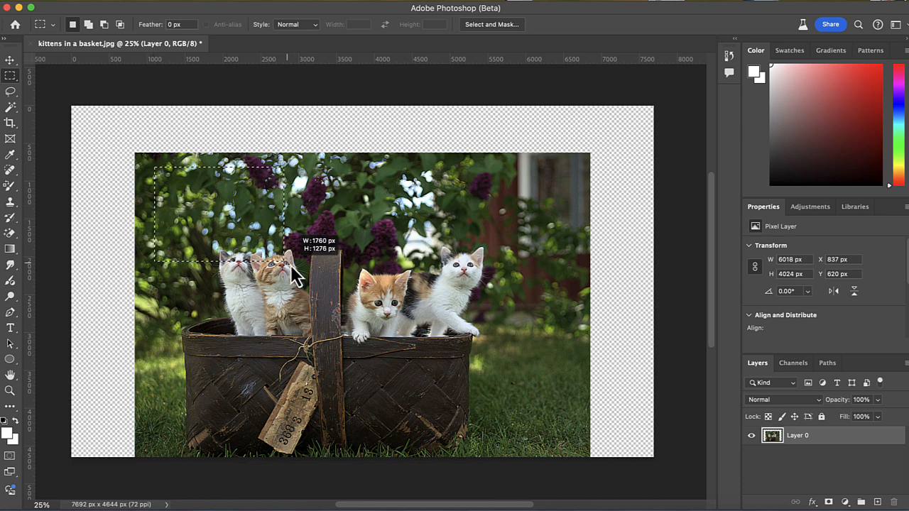
pyautogui.moveTo(295, 277); pyautogui.dragTo(551, 425)
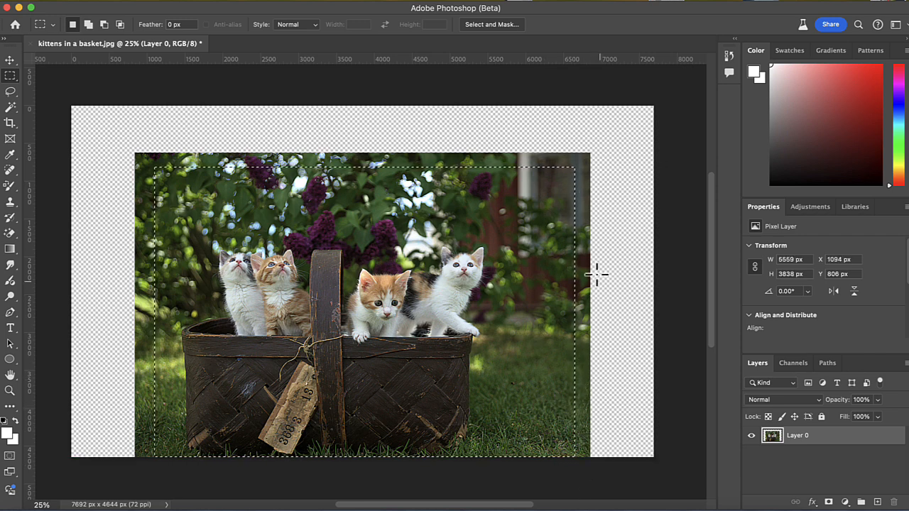
pyautogui.moveTo(99, 223)
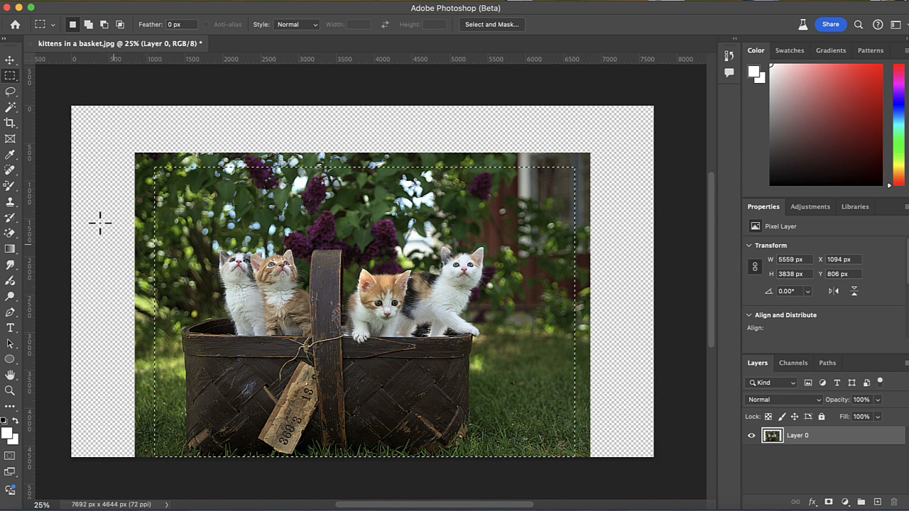
pyautogui.moveTo(461, 376)
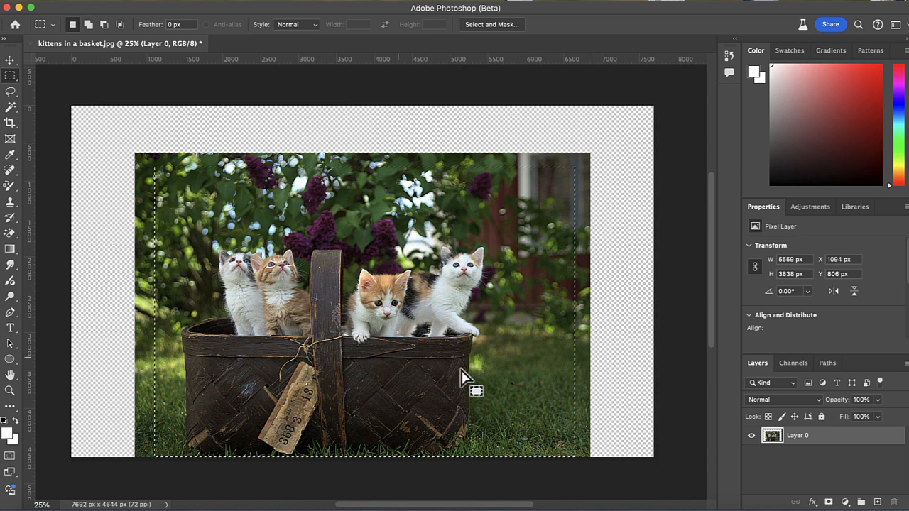
pyautogui.moveTo(698, 227)
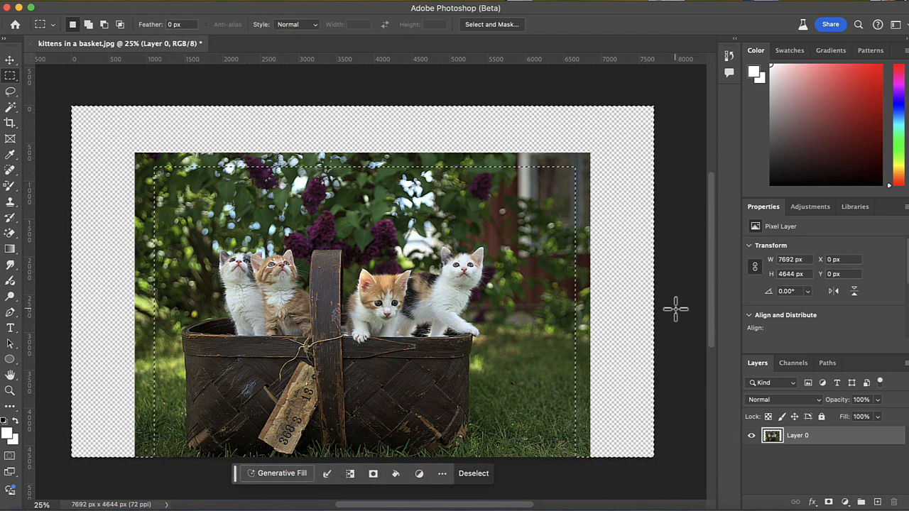
pyautogui.moveTo(131, 410)
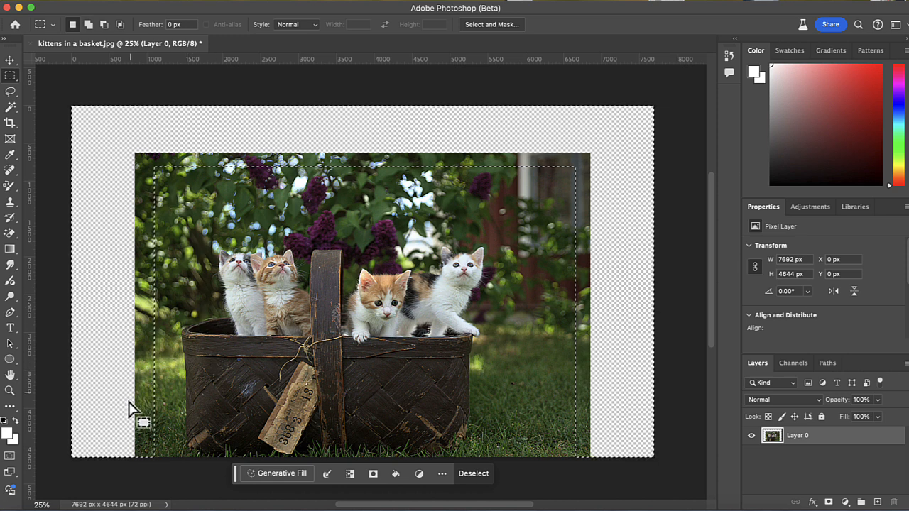
pyautogui.moveTo(417, 292)
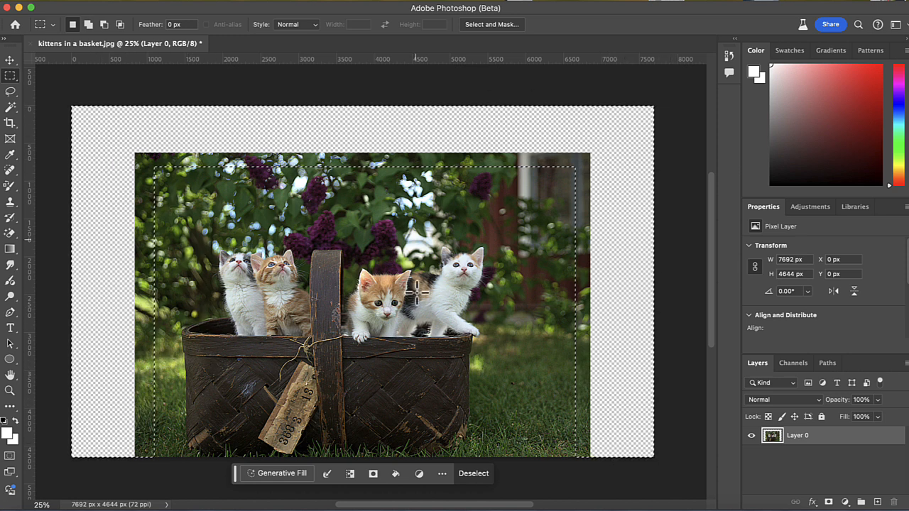
pyautogui.moveTo(494, 423)
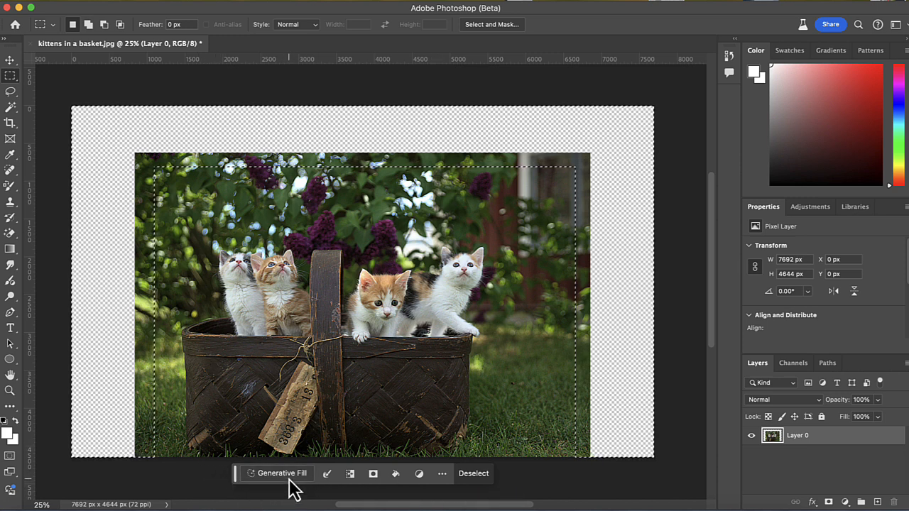
# Run Generative Fill with no prompt to fill the empty borders with matching garden background
pyautogui.click(278, 474)
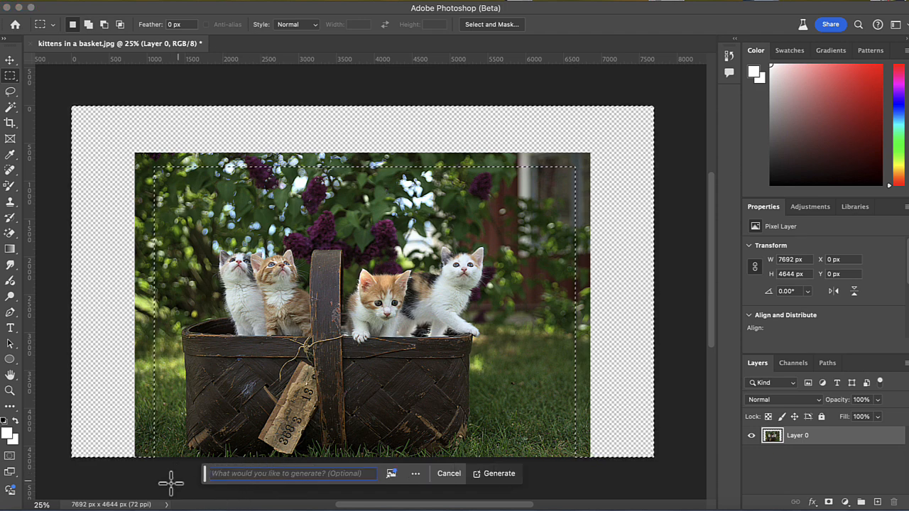
pyautogui.click(494, 475)
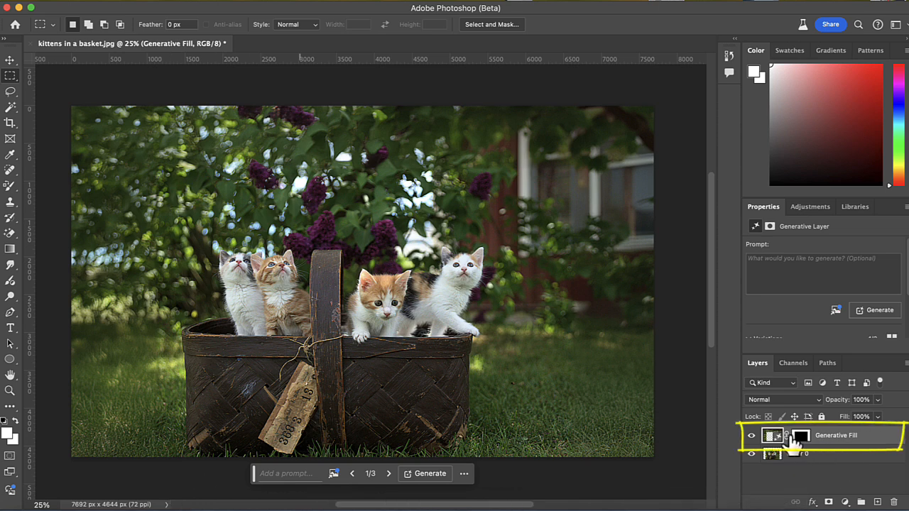
# Inspect the new Generative Fill layer and the original Layer 0 in the Layers panel
pyautogui.click(816, 454)
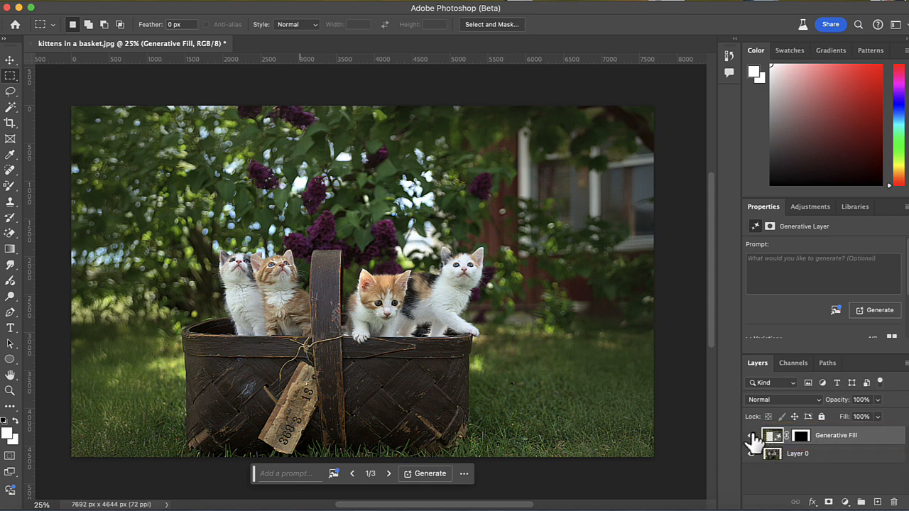
pyautogui.click(751, 434)
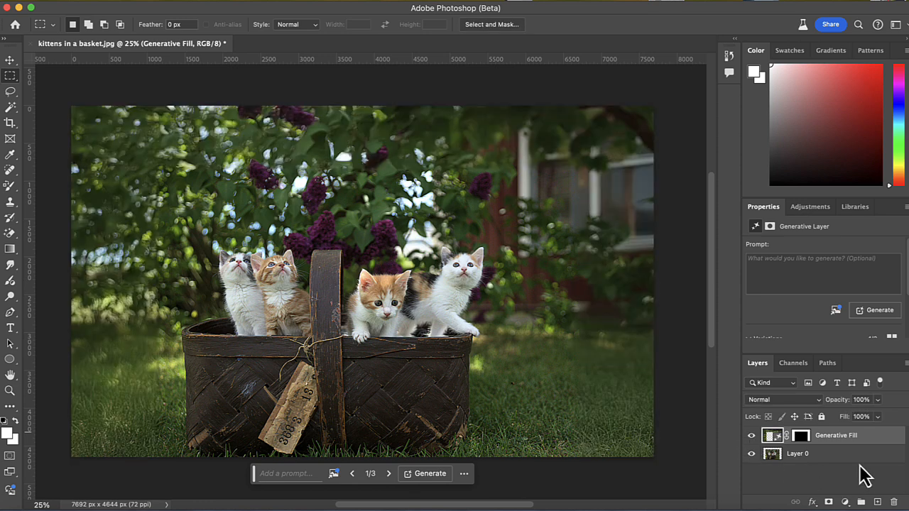
pyautogui.moveTo(860, 435)
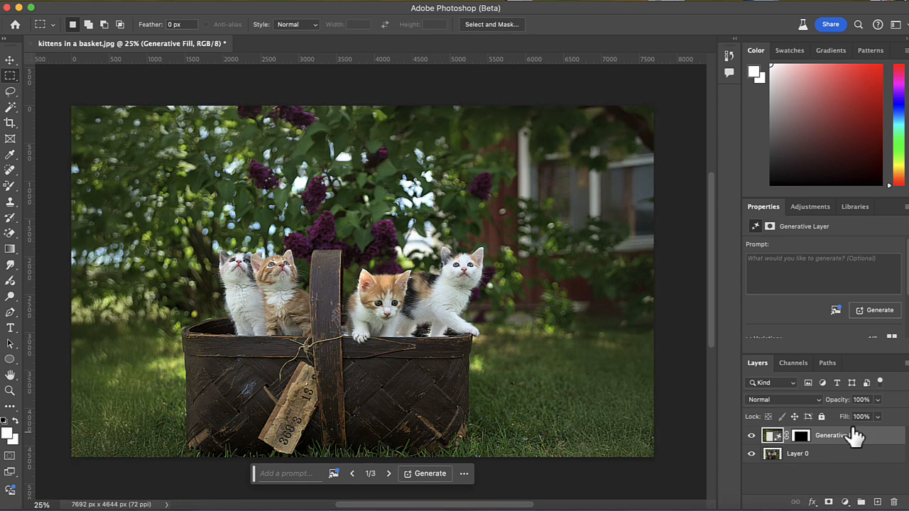
pyautogui.click(797, 453)
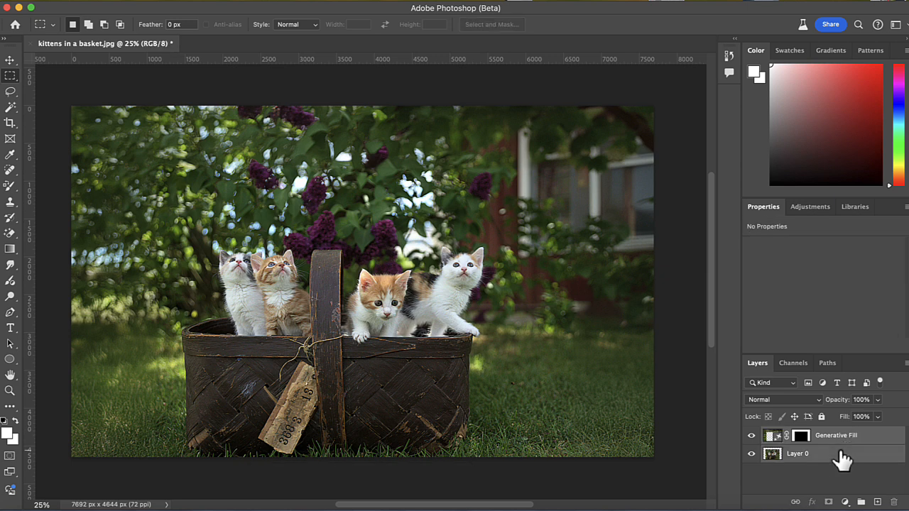
pyautogui.moveTo(830, 481)
pyautogui.write('2')
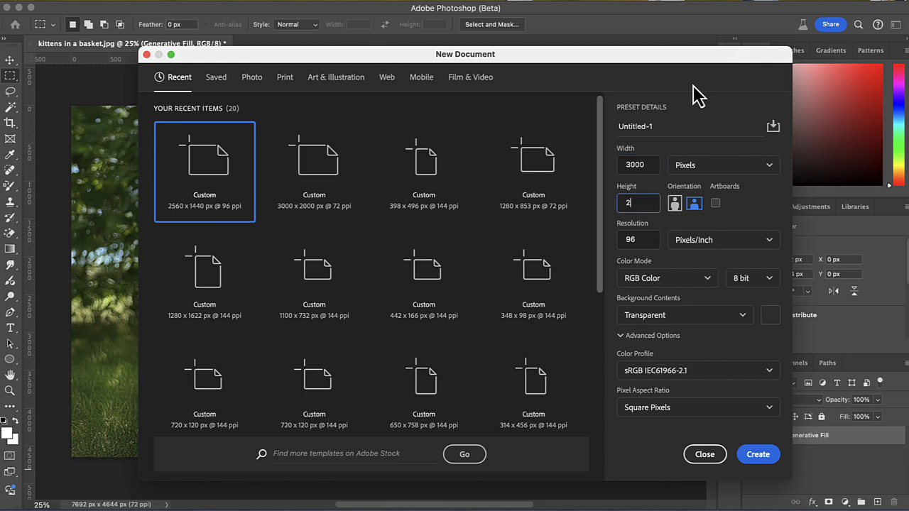
# Create the new 3000 x 2000 px transparent document Untitled-1
pyautogui.click(758, 455)
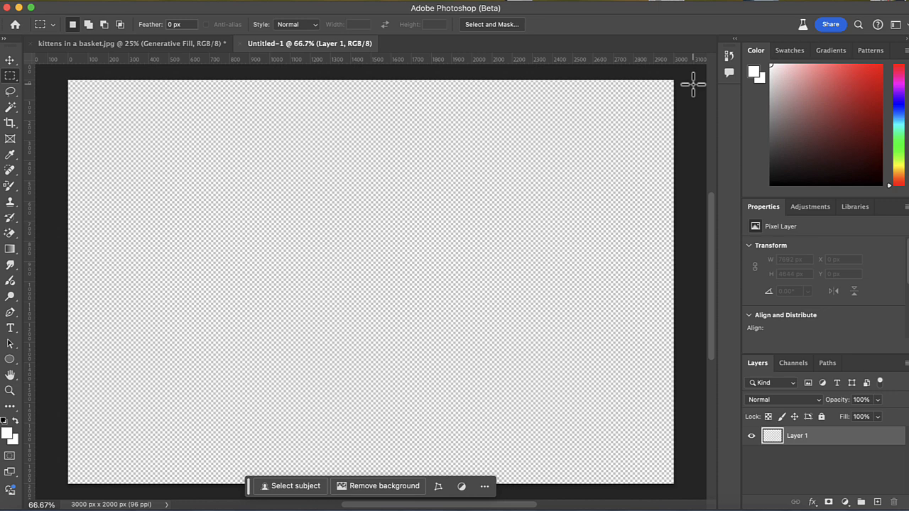
pyautogui.moveTo(602, 108)
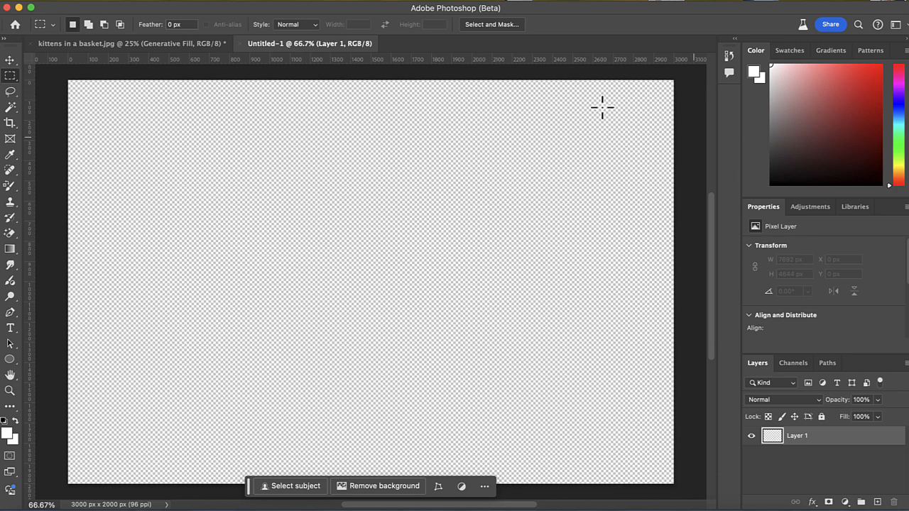
pyautogui.moveTo(548, 216)
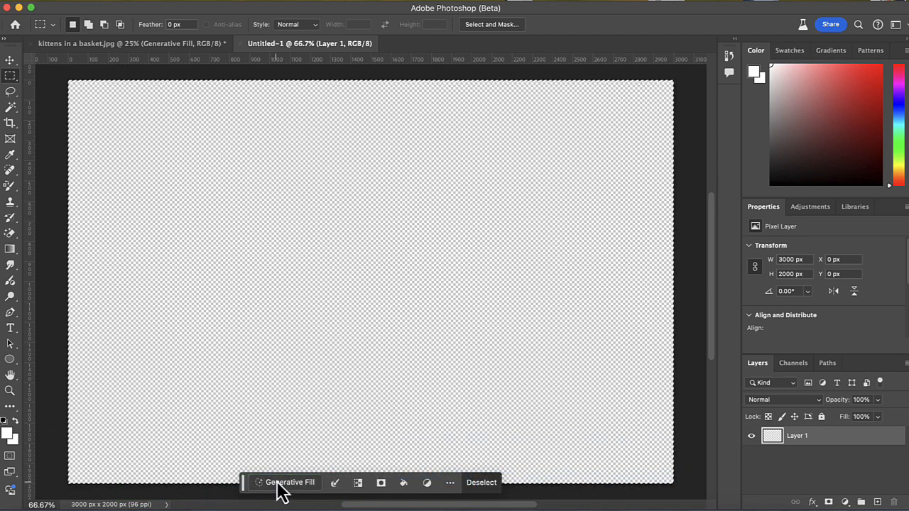
# Generate an old-fashioned basket of white and orange kittens on grass over the whole canvas
pyautogui.click(290, 483)
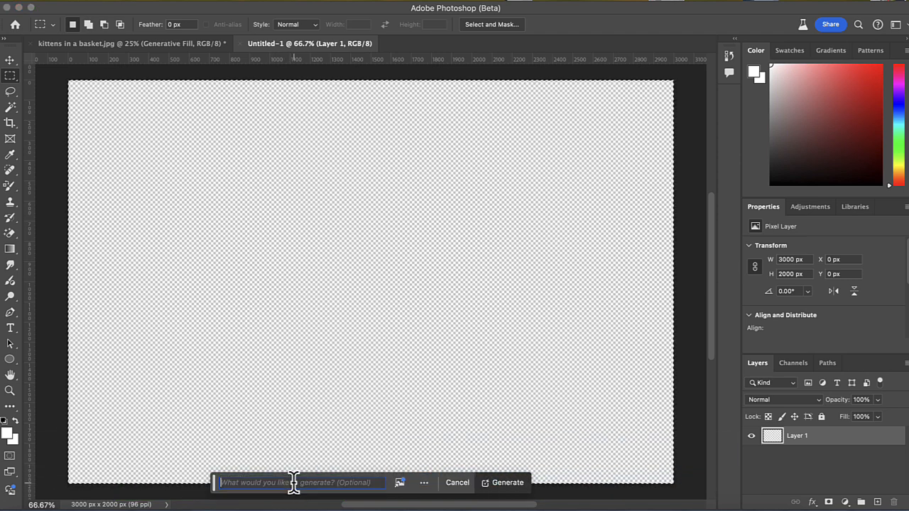
pyautogui.moveTo(164, 437)
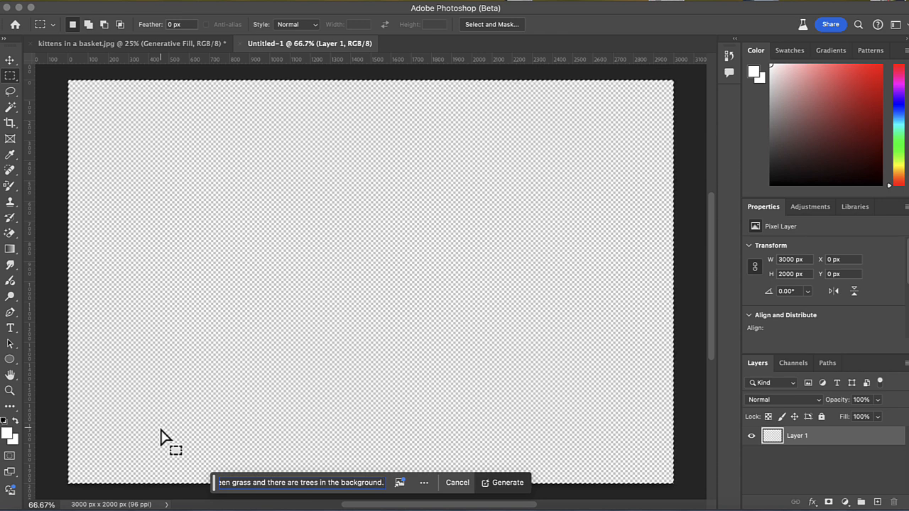
pyautogui.click(507, 483)
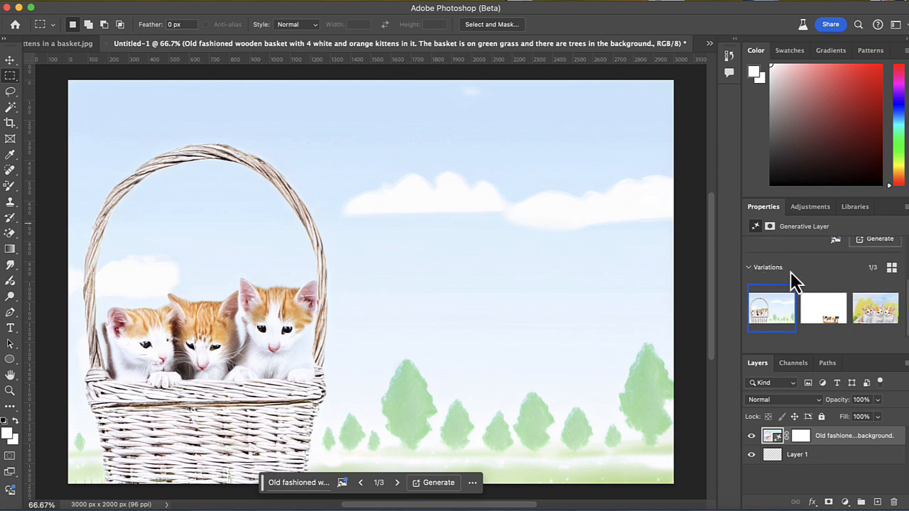
pyautogui.moveTo(781, 353)
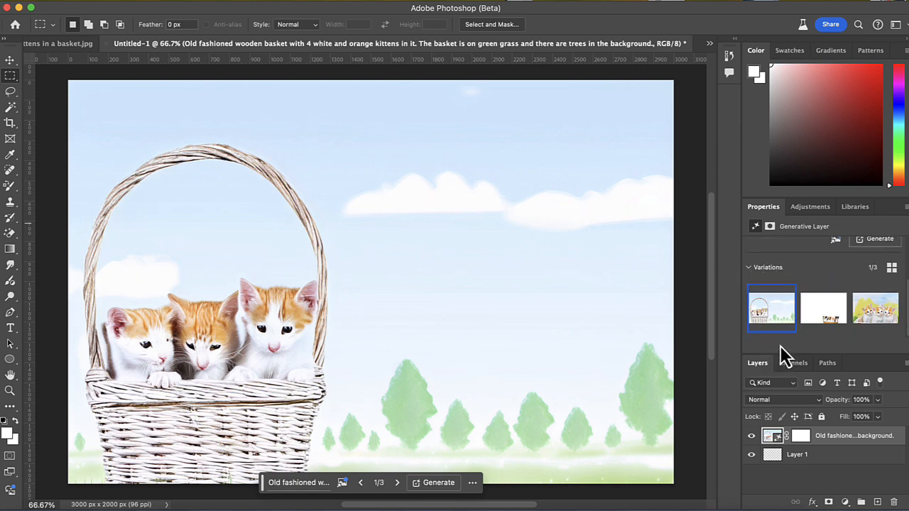
# Review the second variation, then settle on the third close-up three-kitten variation
pyautogui.click(823, 308)
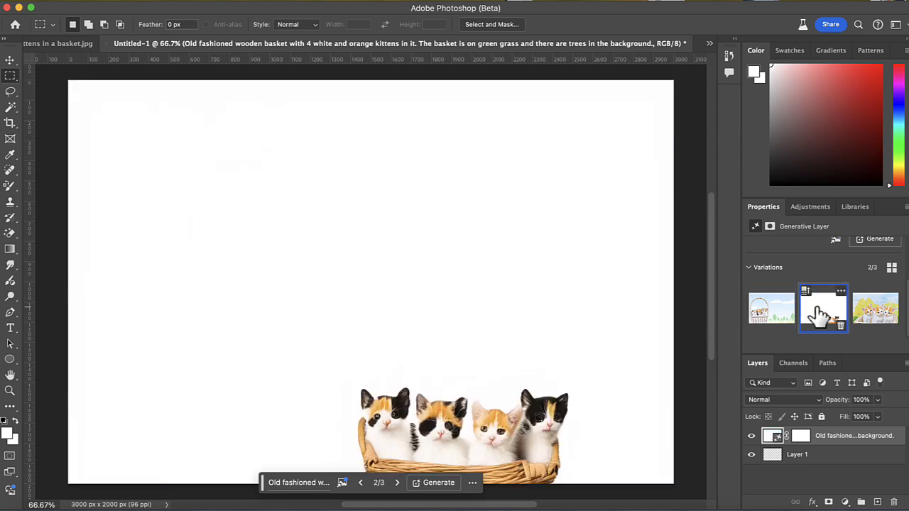
pyautogui.click(875, 307)
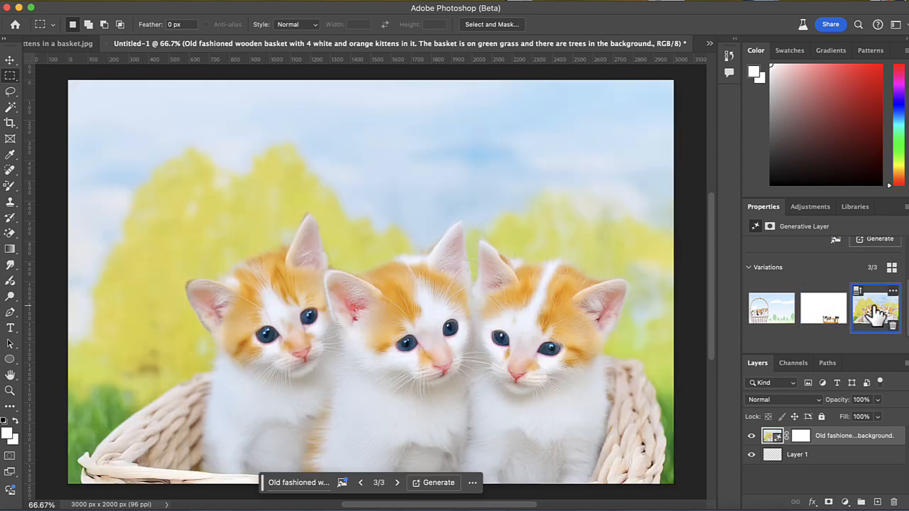